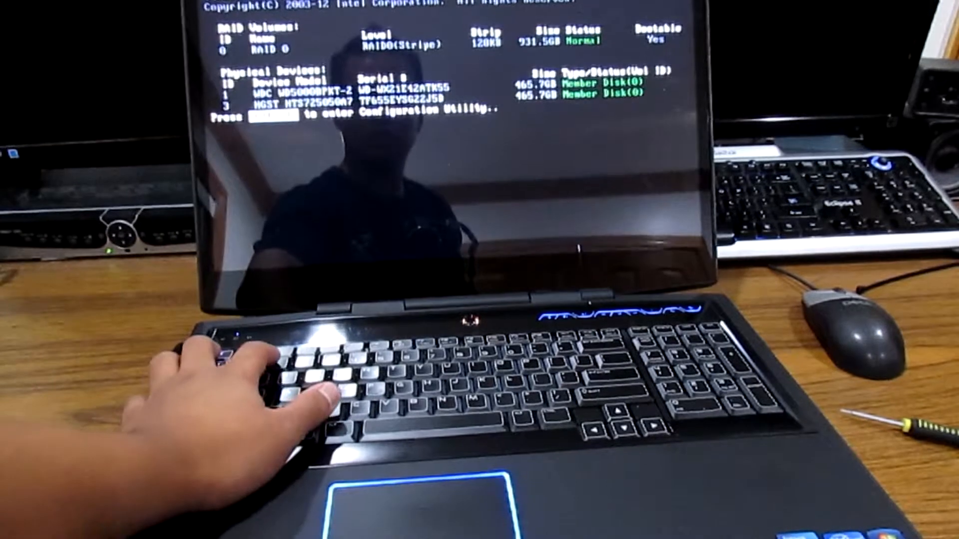
Step: Interrupt startup at the Intel RAID 0 volume summary to reach the firmware password prompt
key("enter")
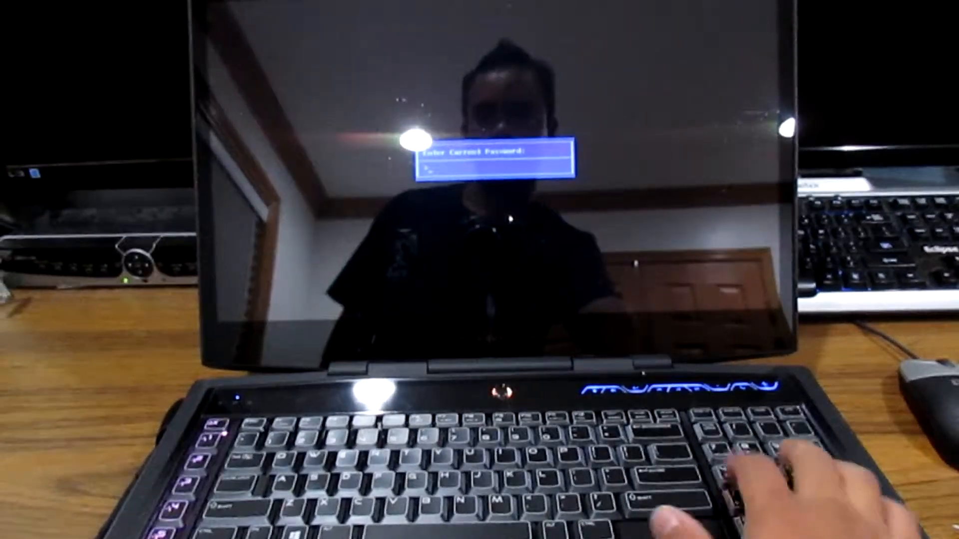
Step: Submit the setup password and return from Advanced to the Main page listing the Samsung SSD 840 and both hard drives
key("Enter")
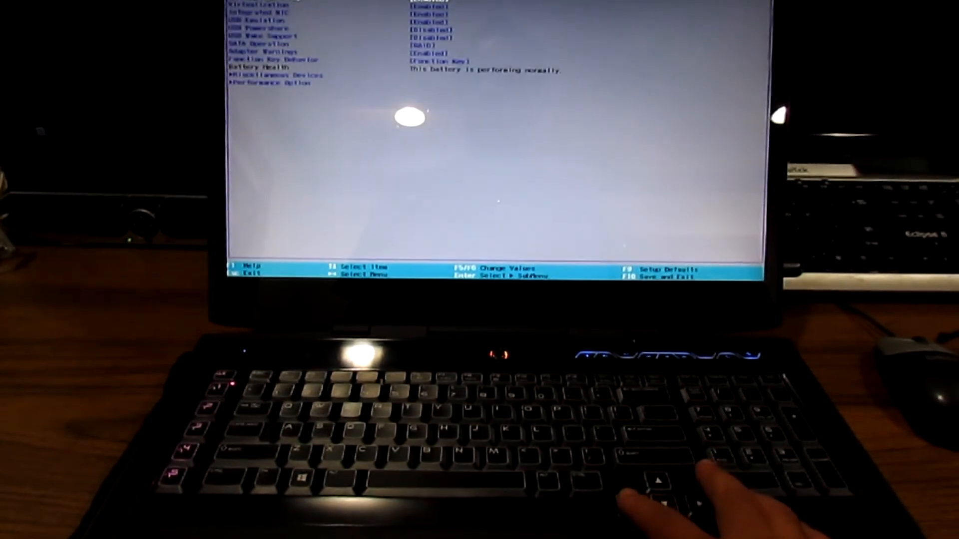
key("left")
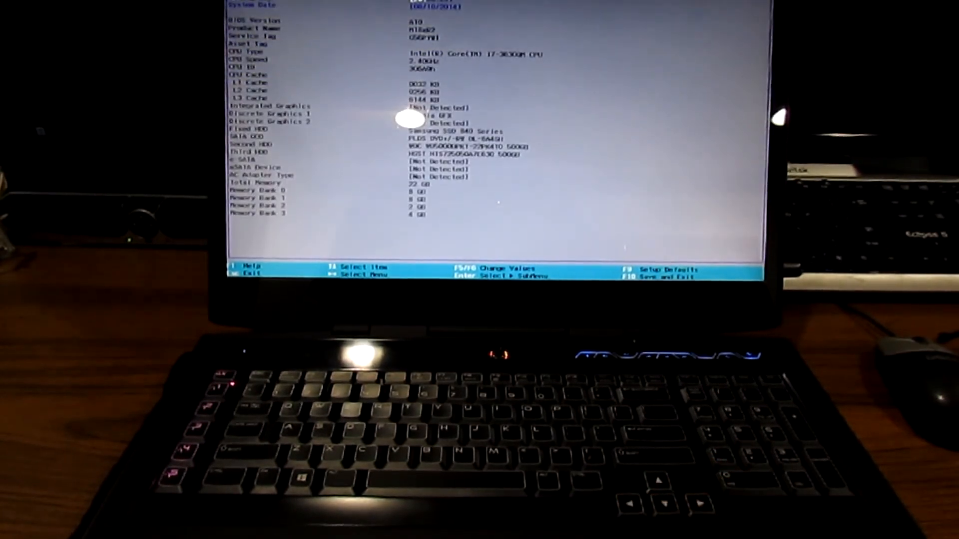